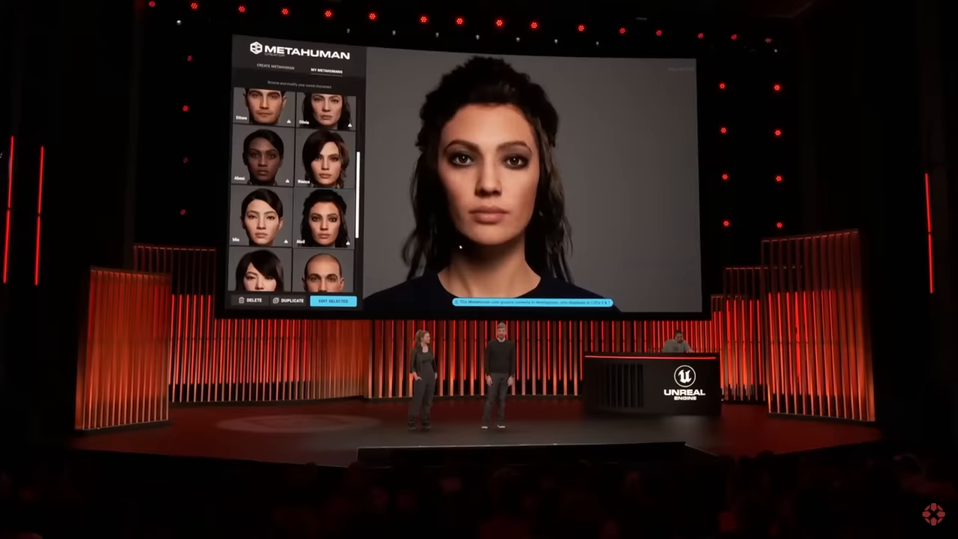
# Open the bald, dark-skinned Olubunde character in the editor for an eye close-up
pyautogui.click(339, 300)
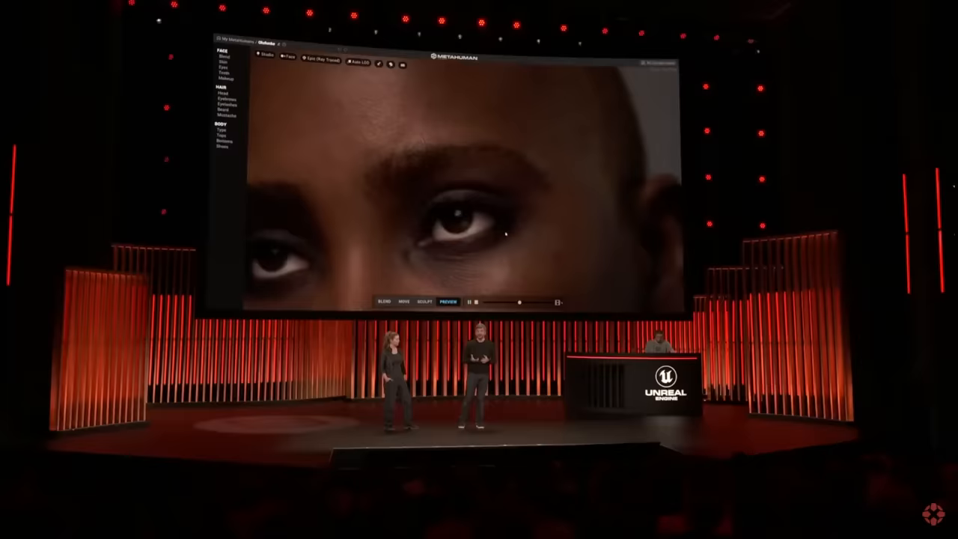